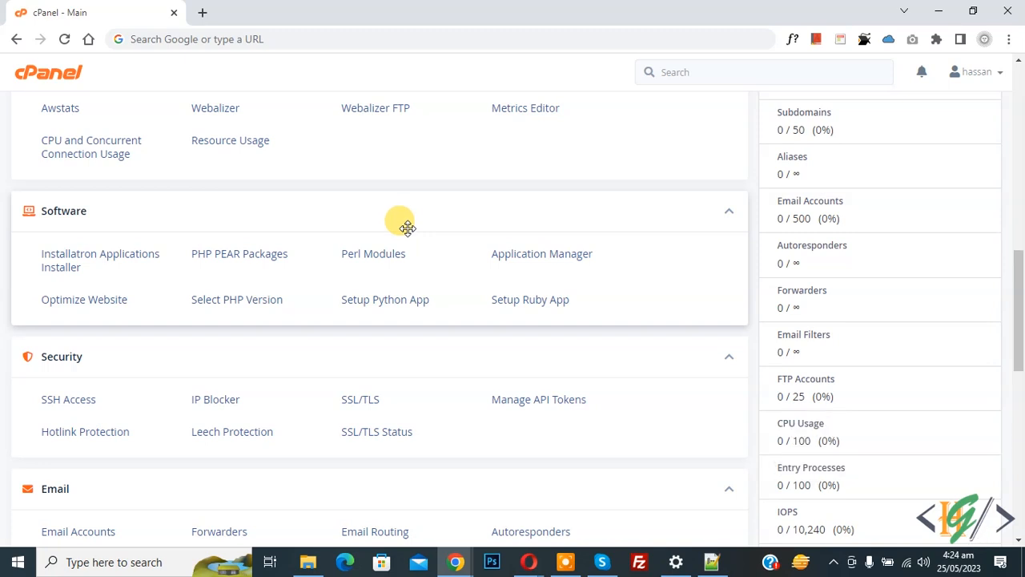
mouse_move(71, 213)
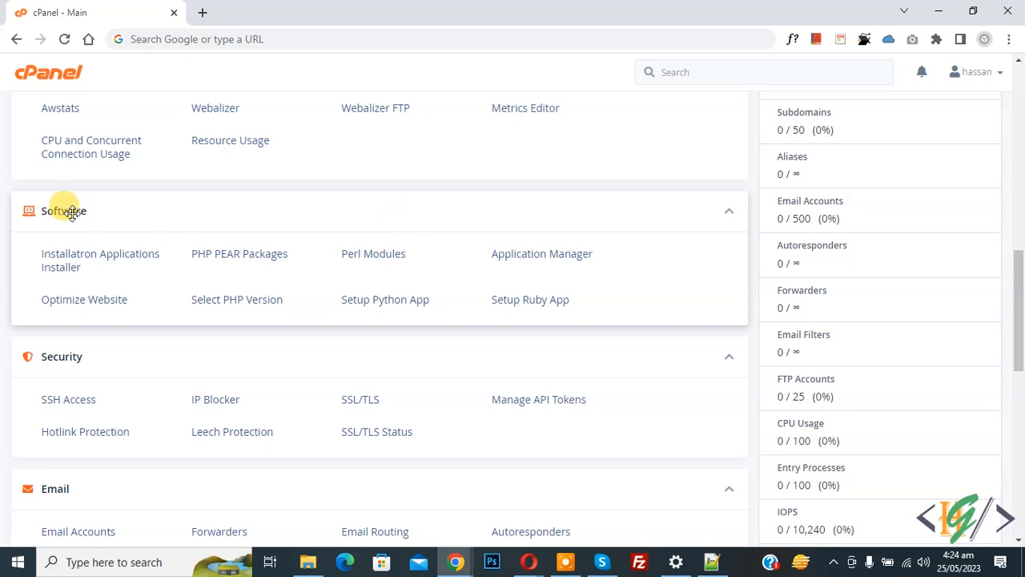
mouse_move(239, 264)
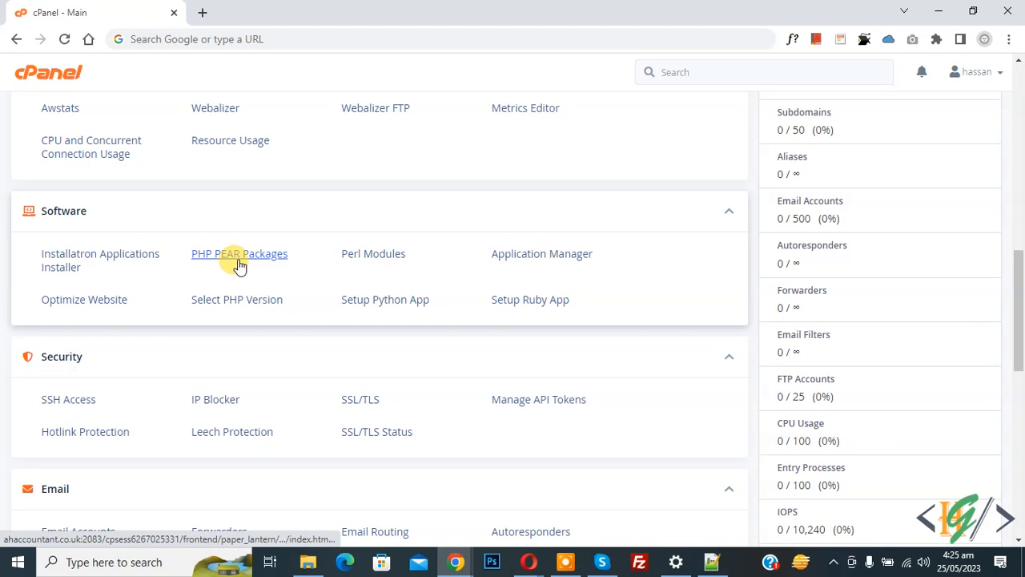
Go to the PHP PEAR Packages page and reach the Find a package section.
left_click(238, 254)
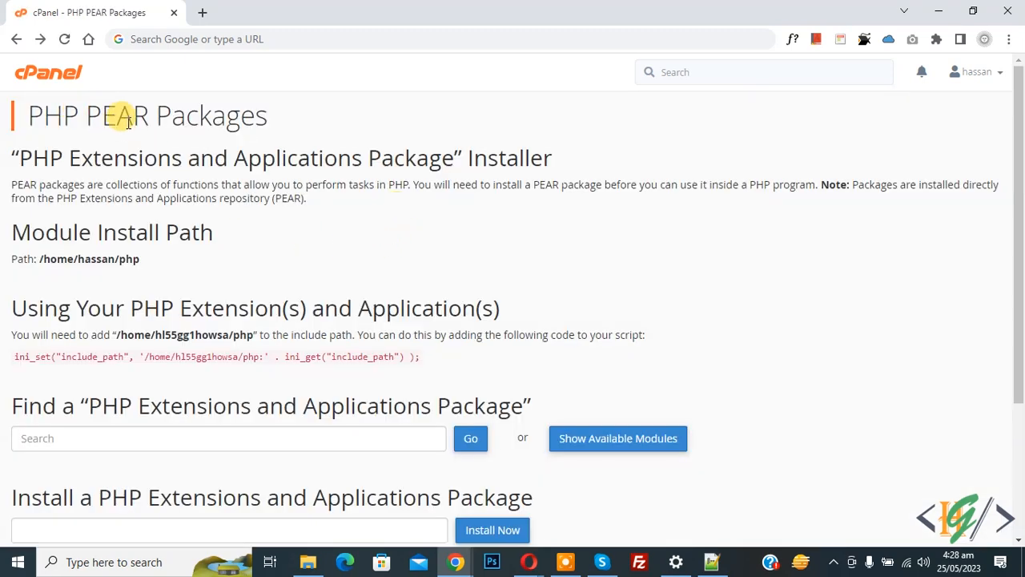
scroll("down", 3)
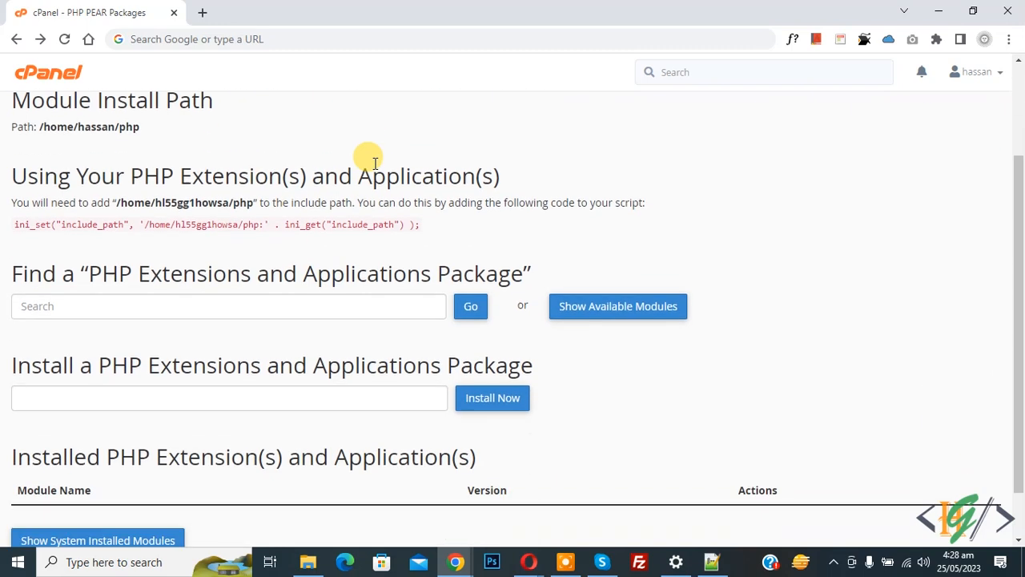
scroll("down", 3)
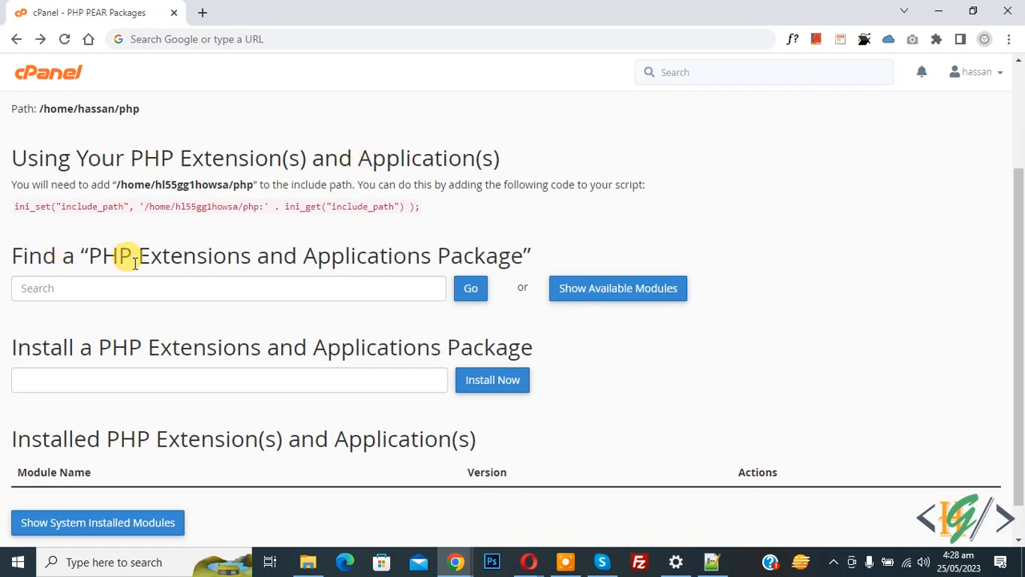
mouse_move(428, 249)
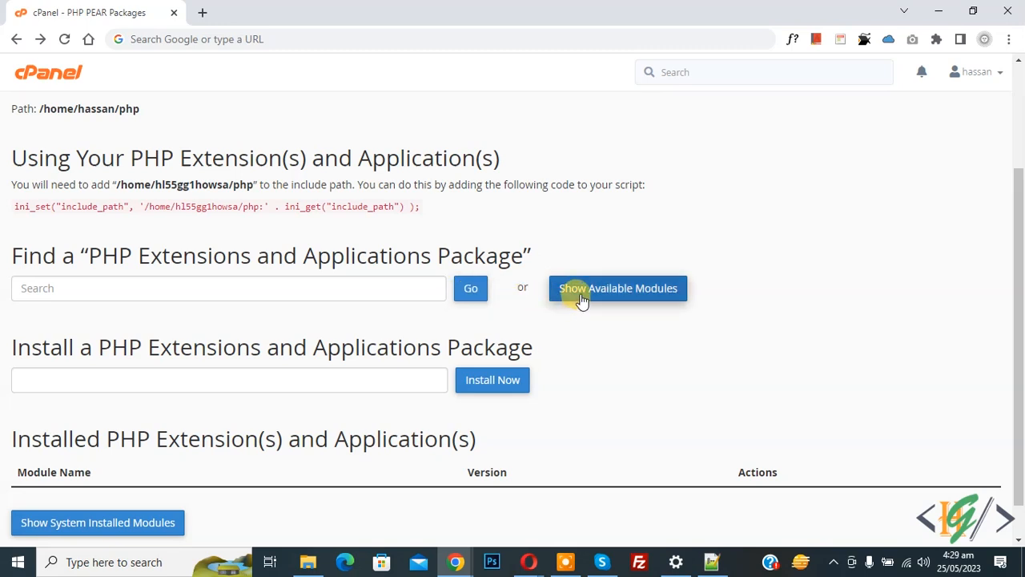
Show the available PEAR modules list, with Archive_Tar at the top.
left_click(618, 287)
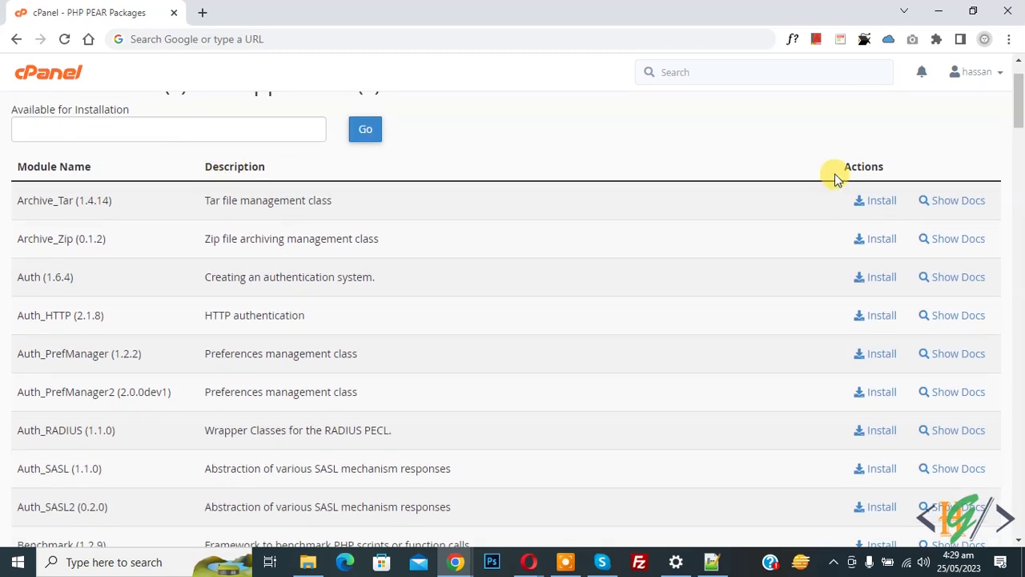
mouse_move(935, 200)
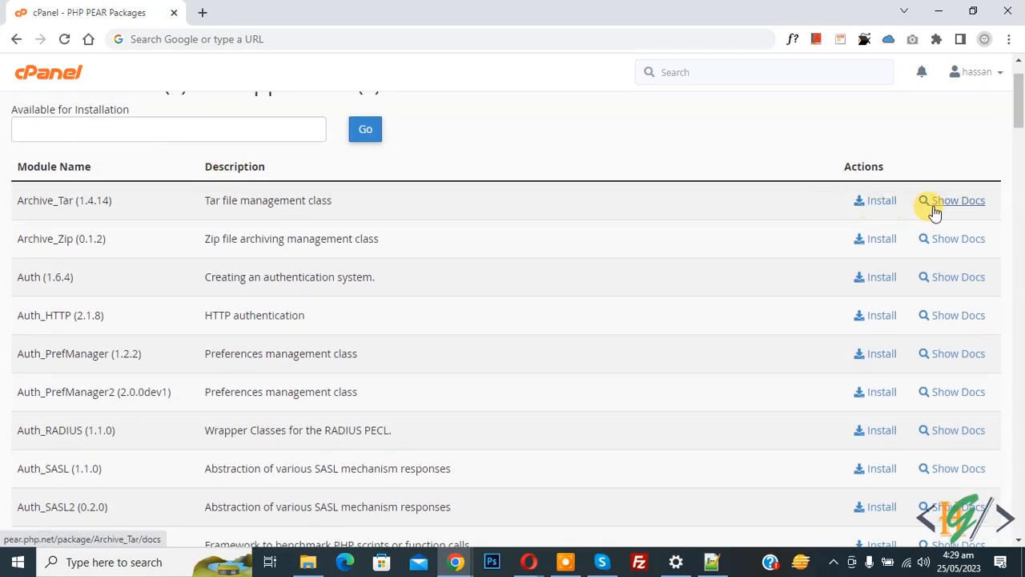
scroll("down", 3)
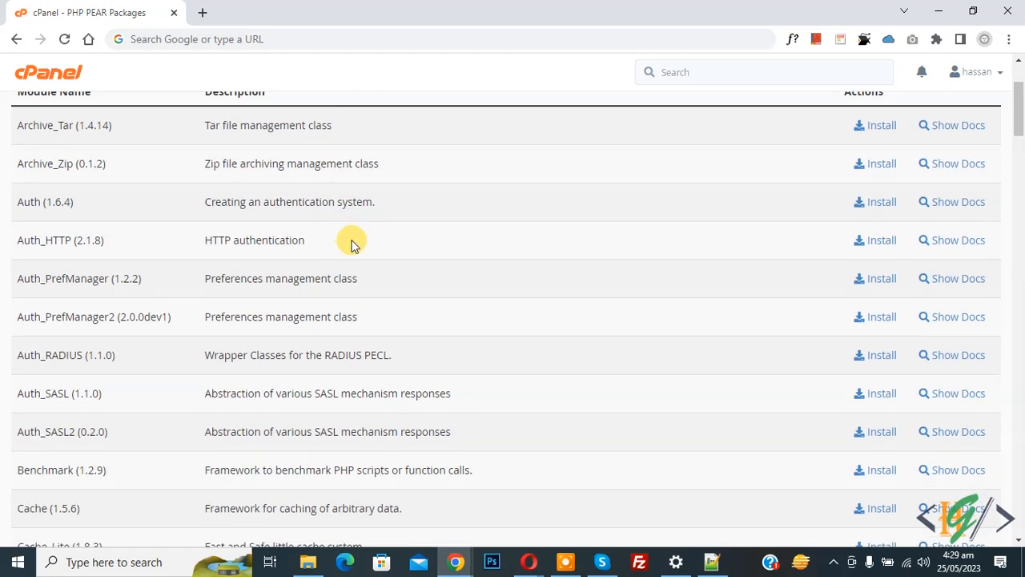
mouse_move(364, 311)
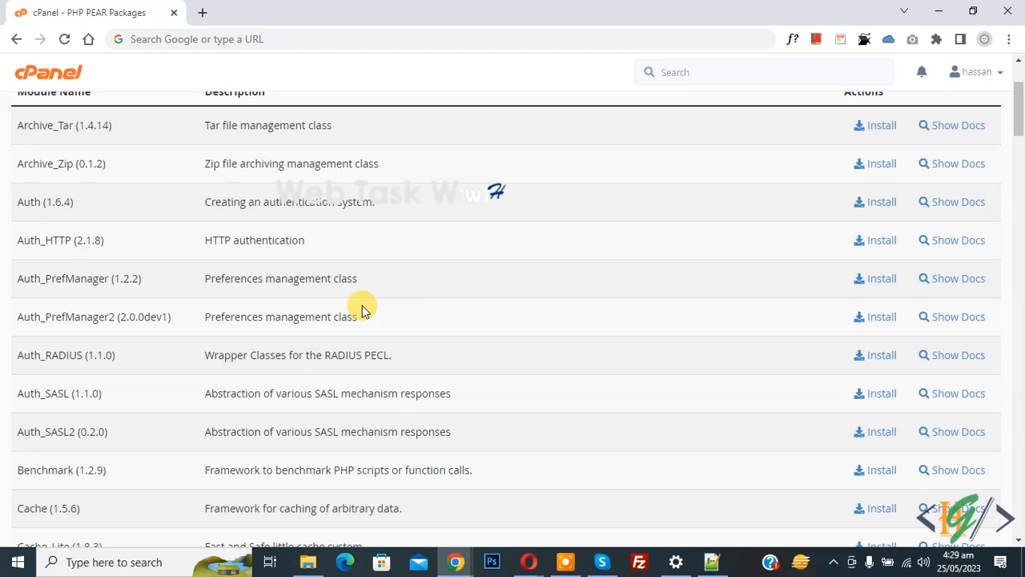
mouse_move(94, 151)
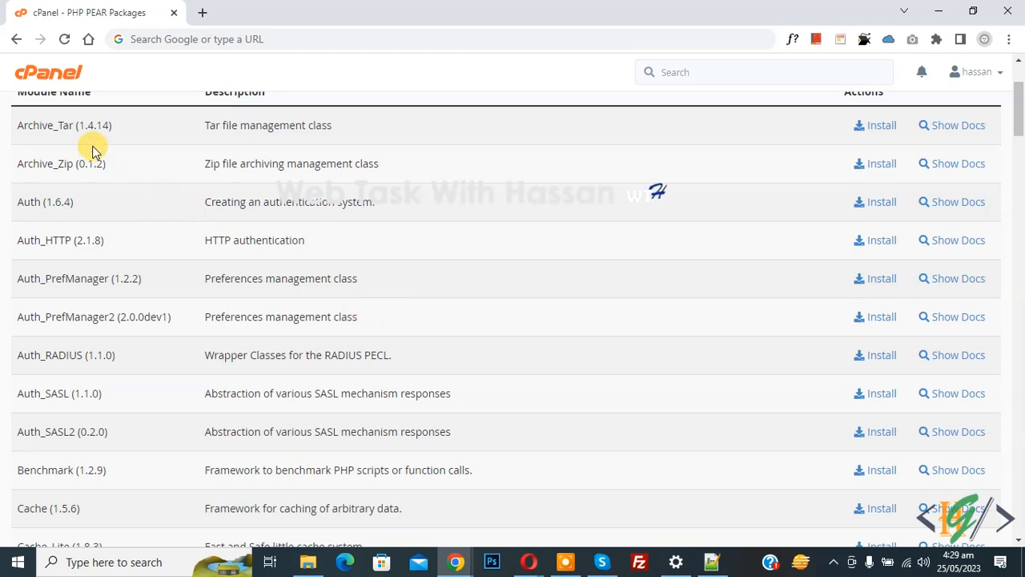
mouse_move(765, 155)
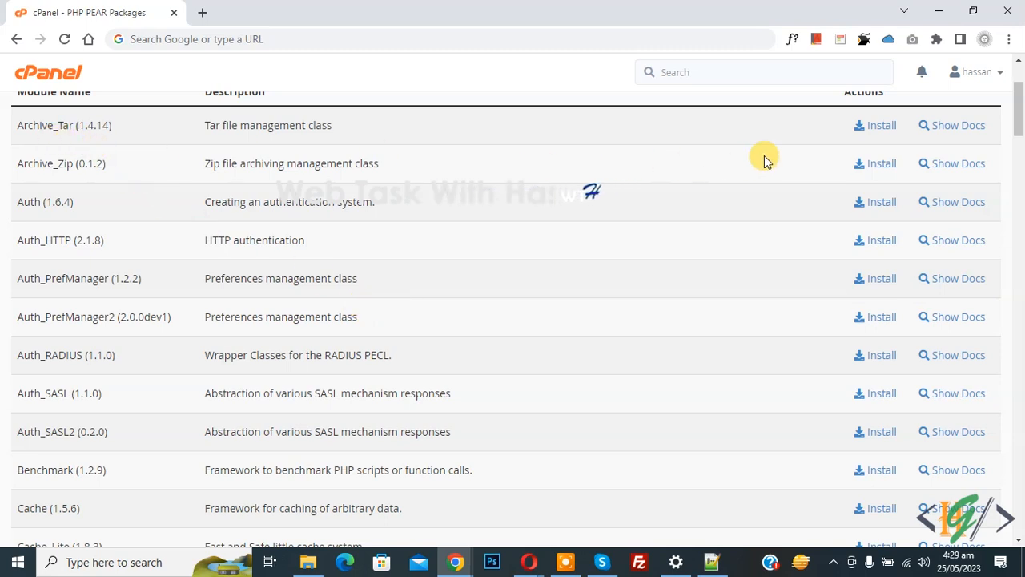
Install Archive_Tar (version 1.4.14) and reach the Completed install log.
left_click(881, 125)
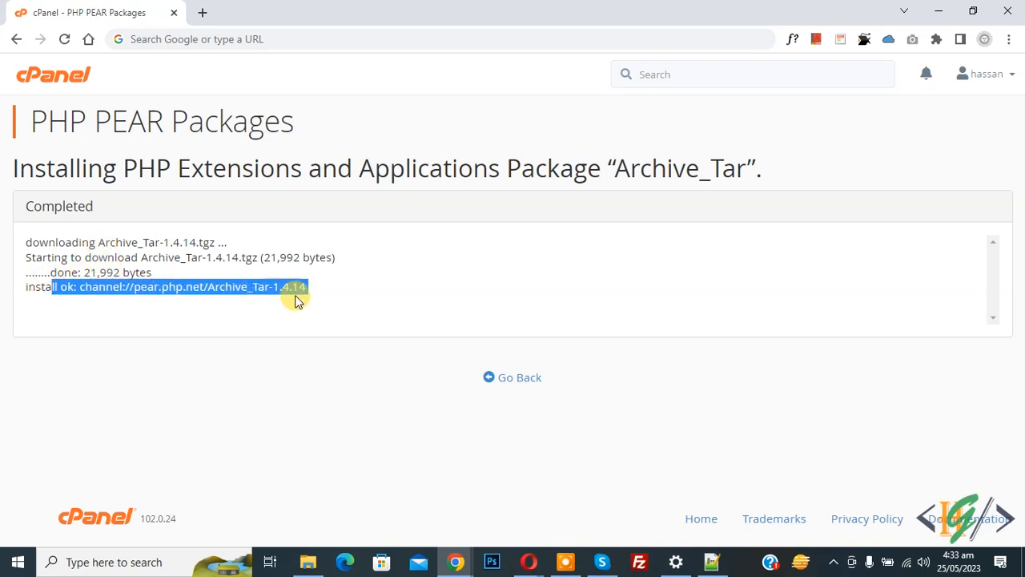
mouse_move(330, 306)
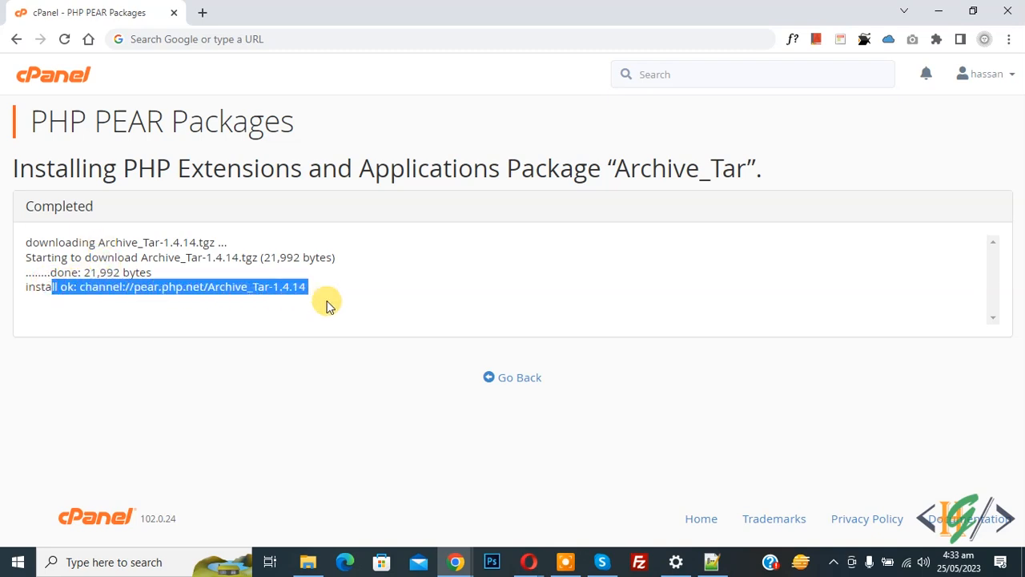
mouse_move(296, 300)
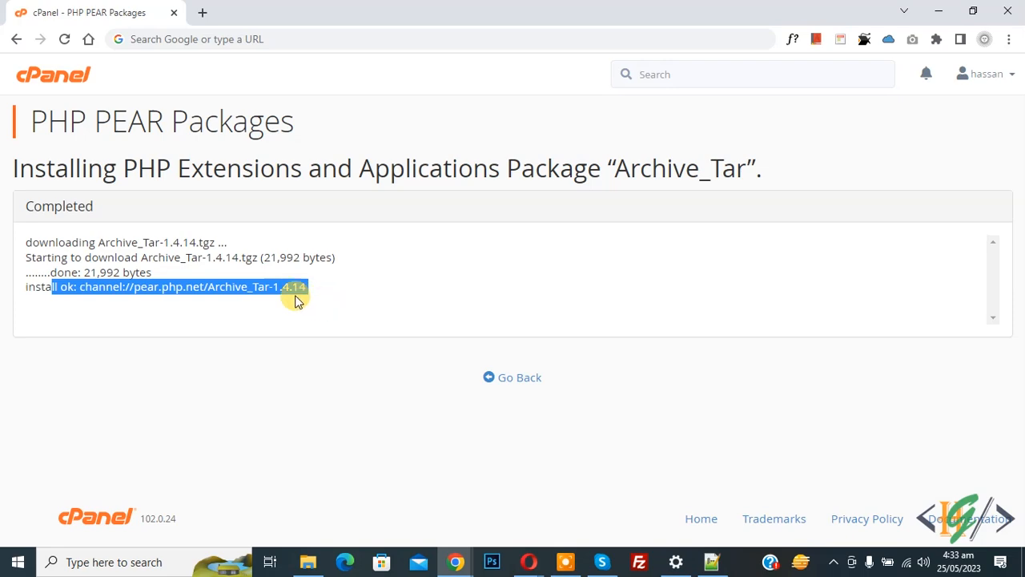